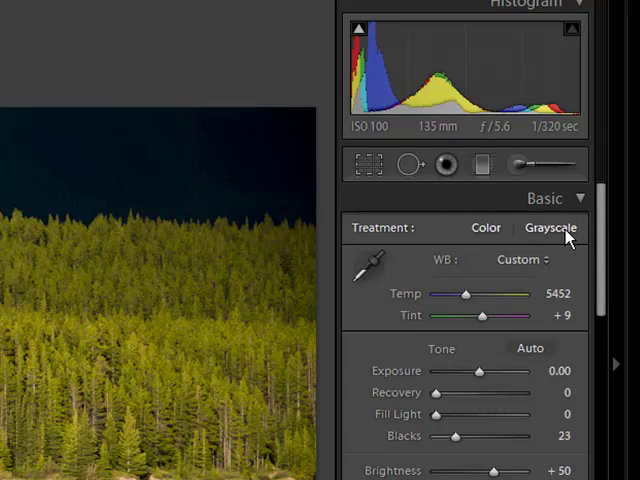
Convert the forest photo to Grayscale in HSL / Color / Grayscale and nudge the Fill Light slider.
click(550, 228)
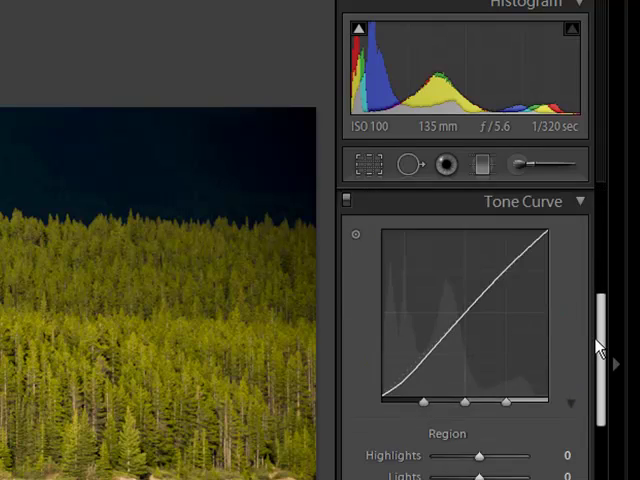
scroll(down, 3)
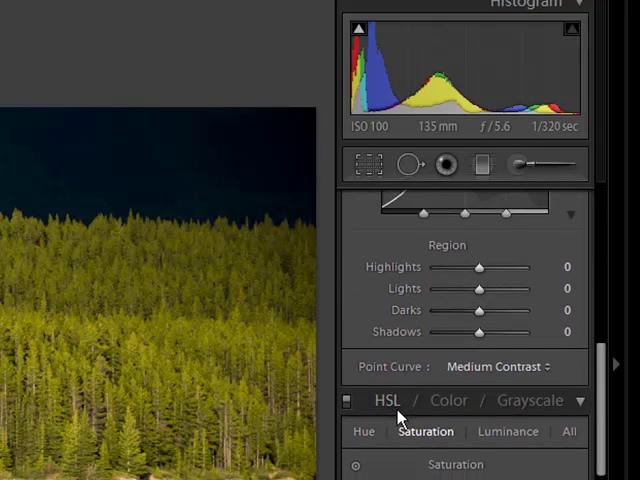
click(528, 400)
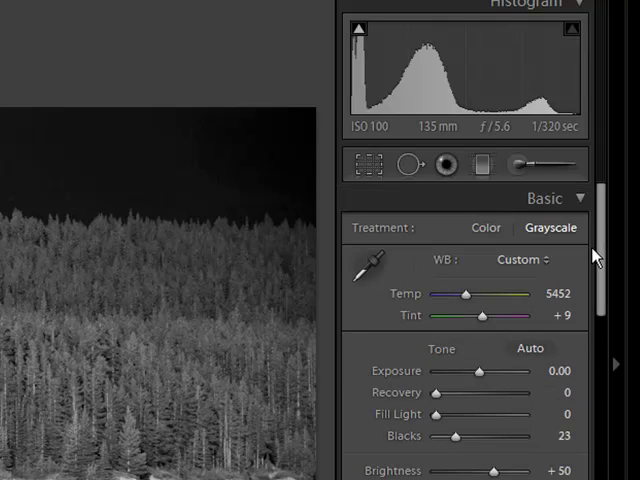
mouse_move(504, 360)
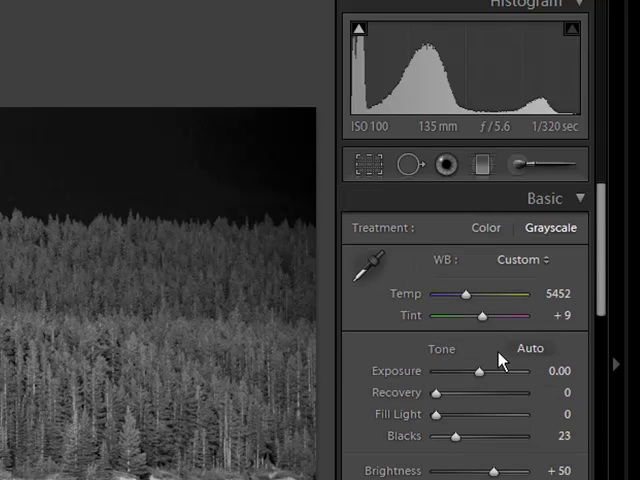
mouse_move(476, 414)
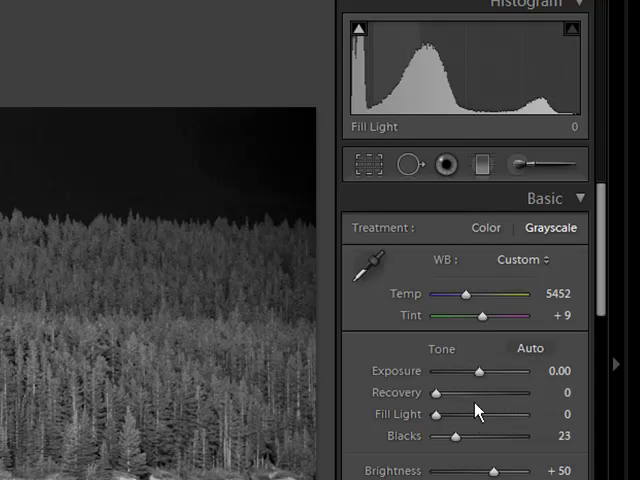
drag(478, 372, 488, 372)
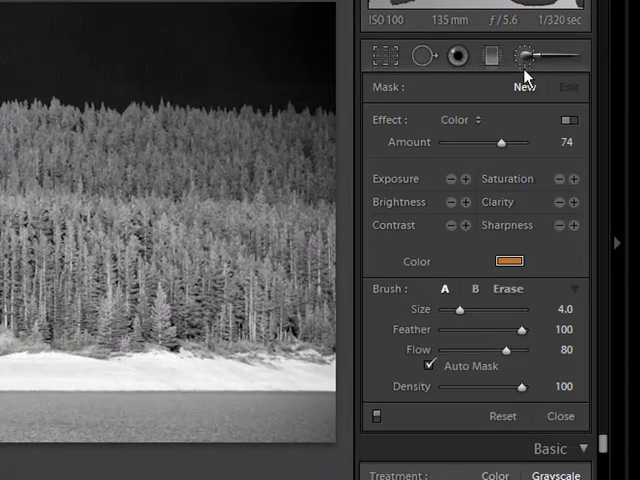
mouse_move(516, 268)
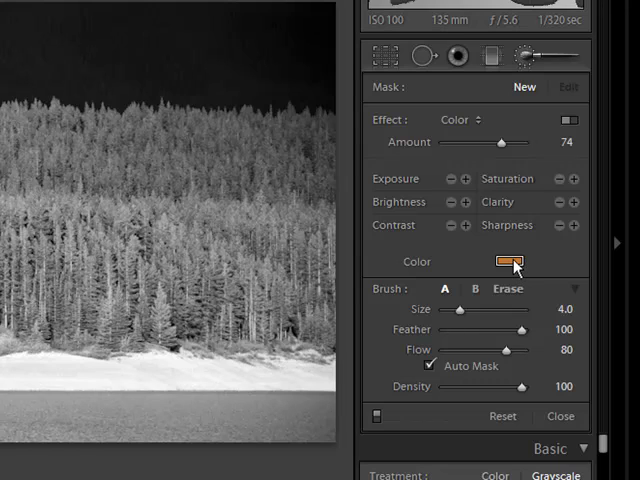
Try green, reddish-pink and blue tint colours for the Adjustment Brush in the colour picker.
click(508, 262)
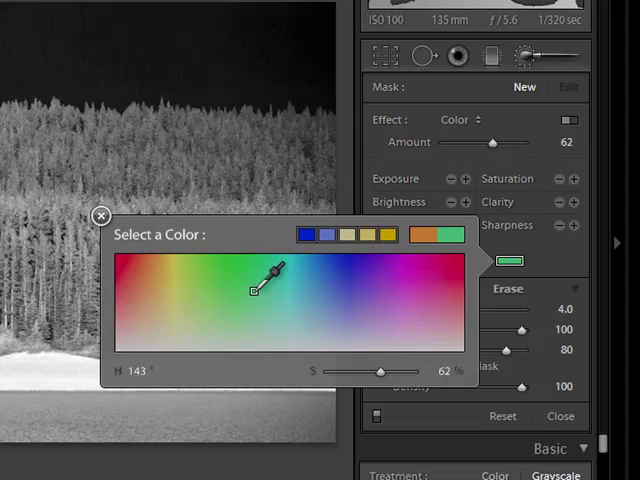
drag(252, 292, 272, 304)
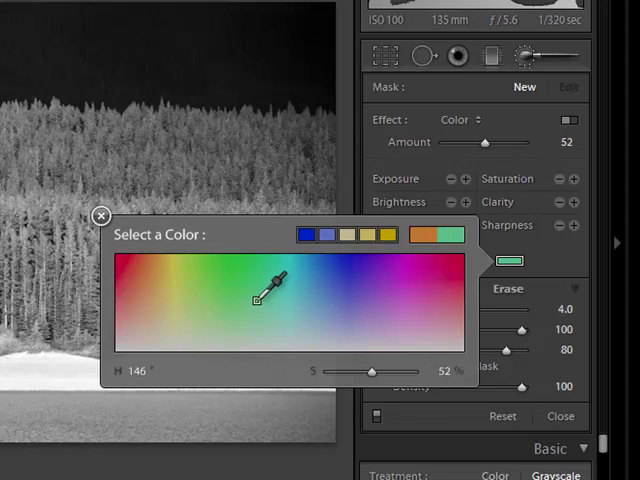
drag(258, 300, 290, 310)
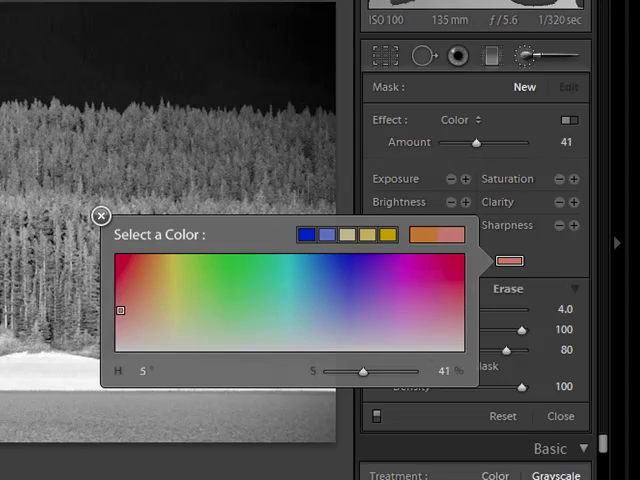
drag(118, 310, 452, 318)
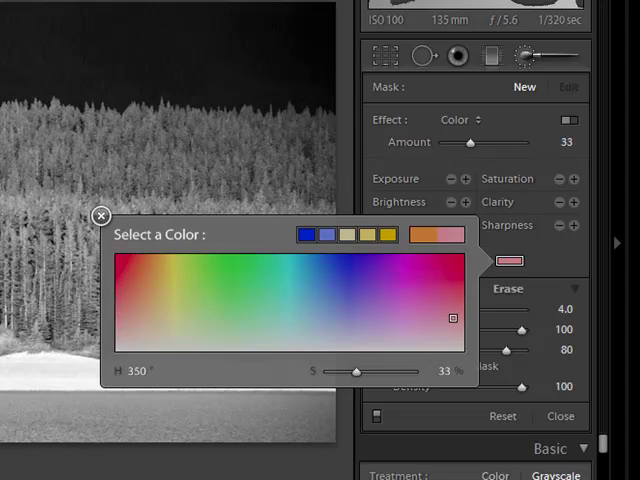
drag(452, 318, 116, 312)
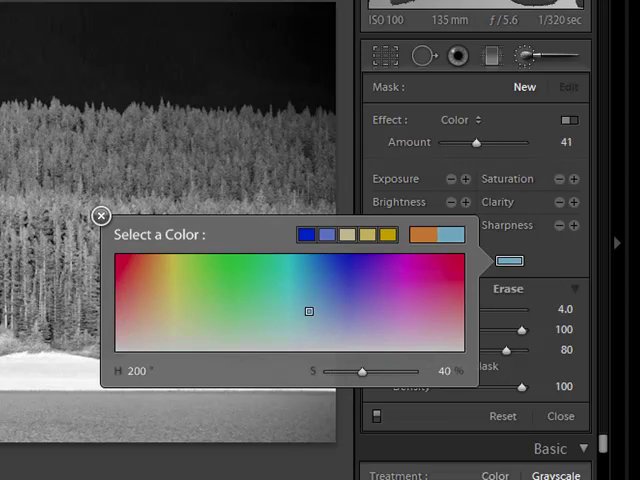
click(116, 312)
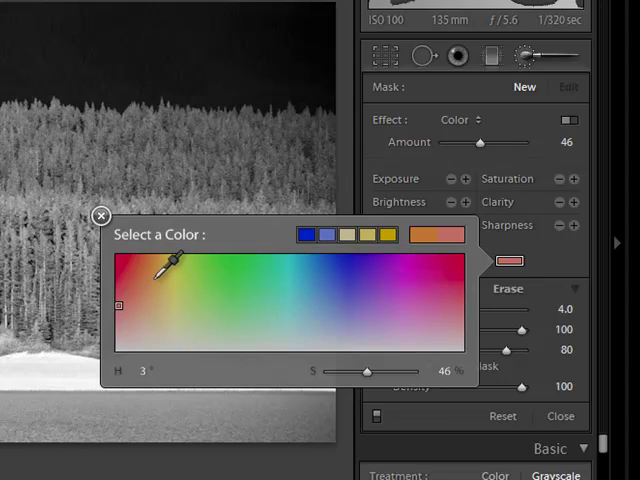
Settle on a saturated orange tint and confirm it as the brush colour.
drag(176, 256, 160, 262)
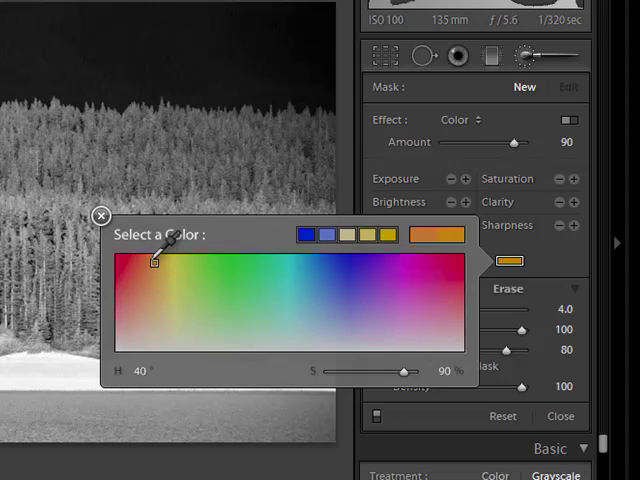
click(100, 216)
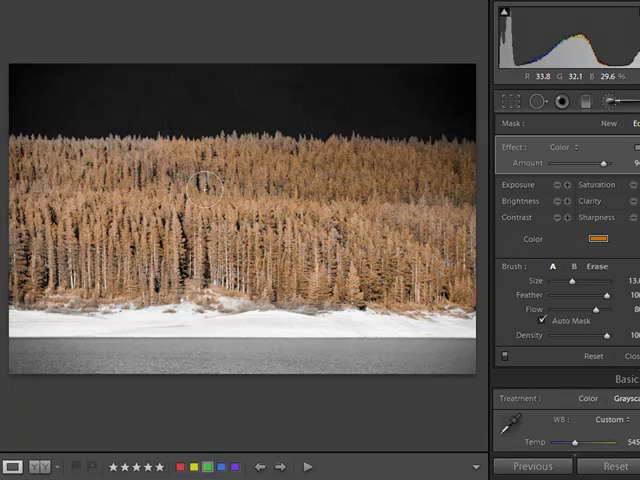
mouse_move(156, 150)
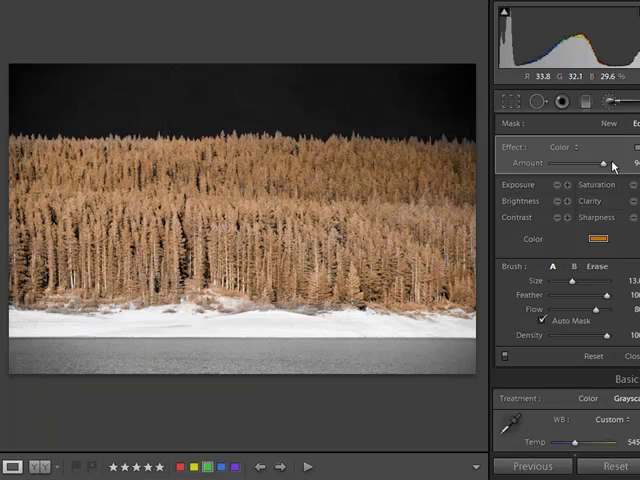
mouse_move(560, 176)
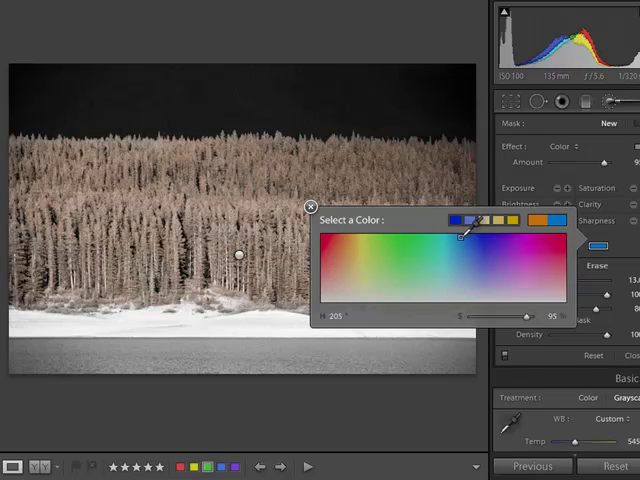
Pick a blue tint for the water and lower its Amount to a subtle cool shade.
click(308, 208)
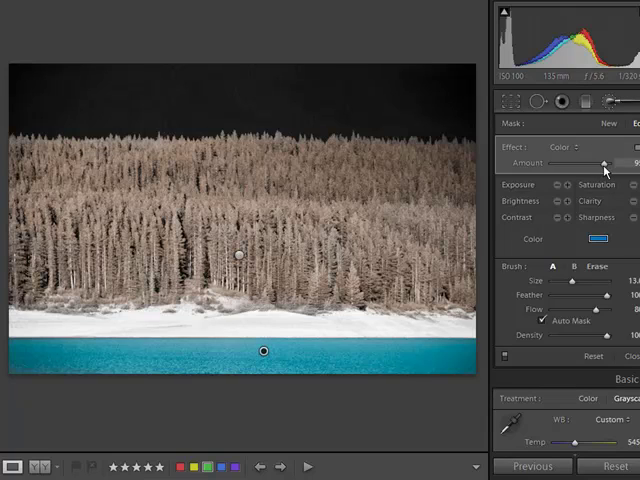
drag(604, 164, 580, 164)
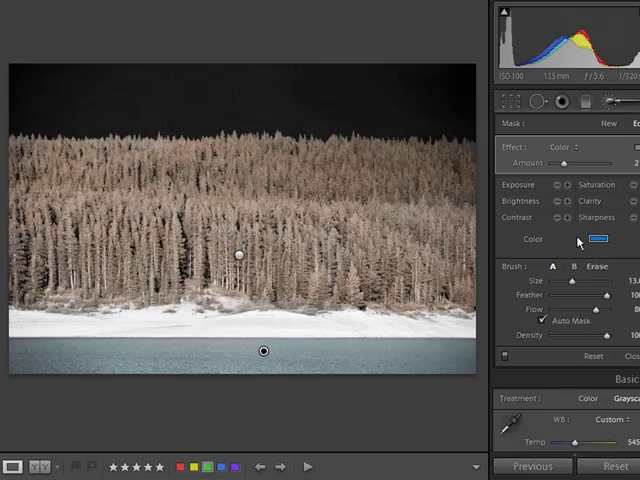
Choose a deeper blue from the brush Color swatch for tinting the sky.
click(600, 238)
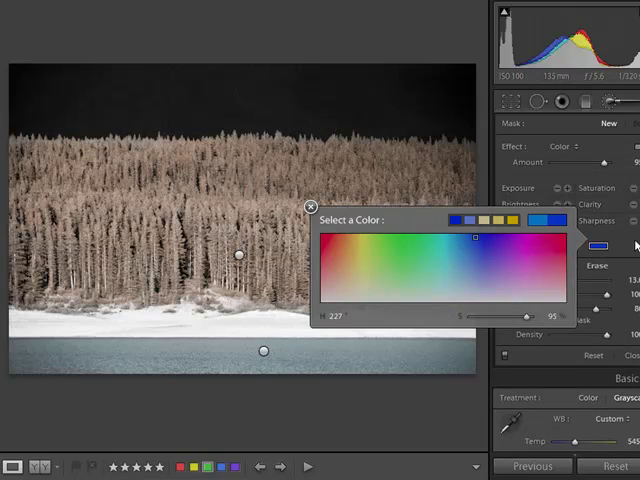
click(312, 204)
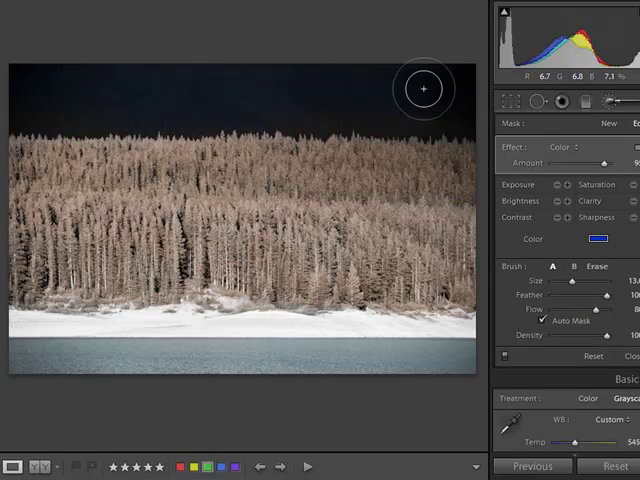
mouse_move(186, 120)
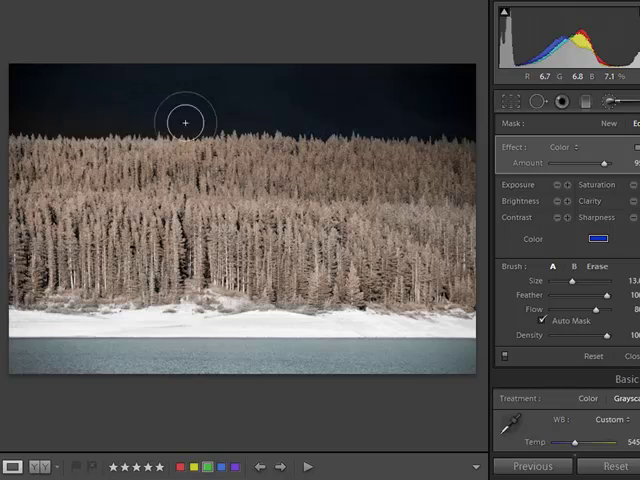
mouse_move(430, 76)
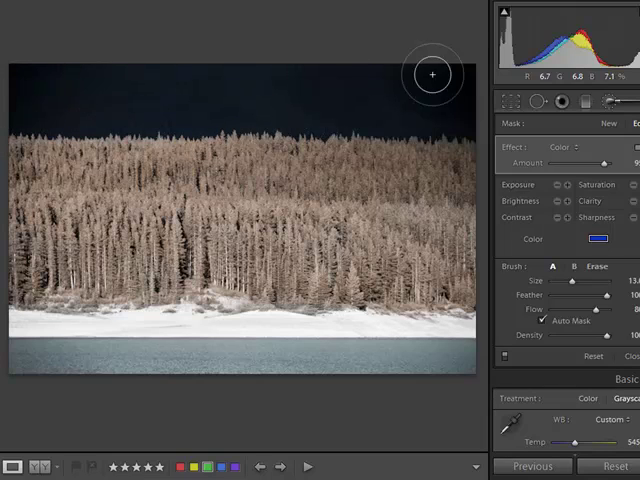
mouse_move(480, 104)
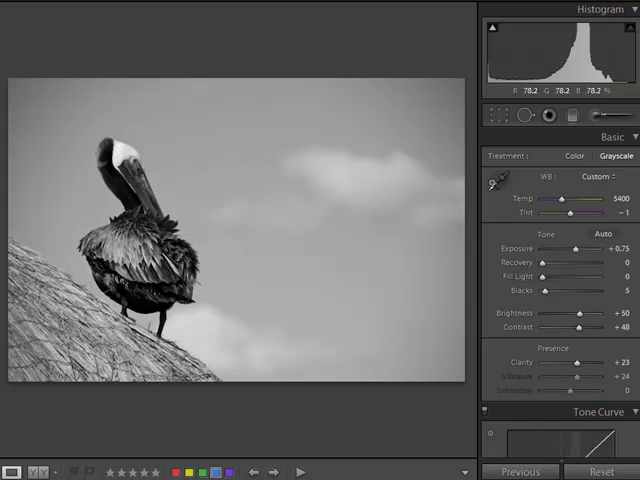
Add a blue colour tint over the pelican photo's sky, reduce its Amount in small steps, and begin picking a new colour.
click(572, 112)
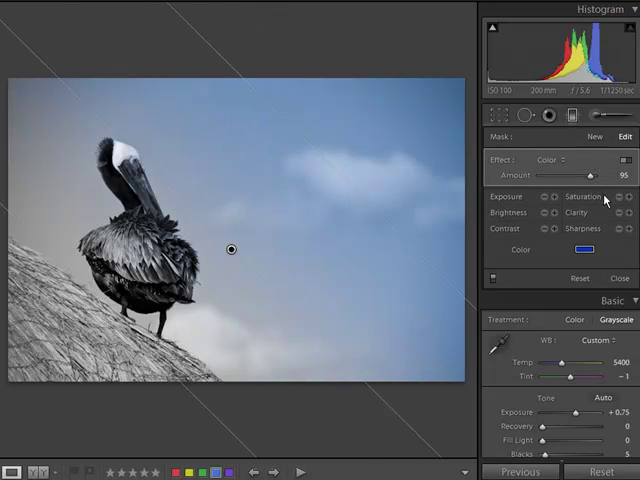
drag(584, 176, 576, 176)
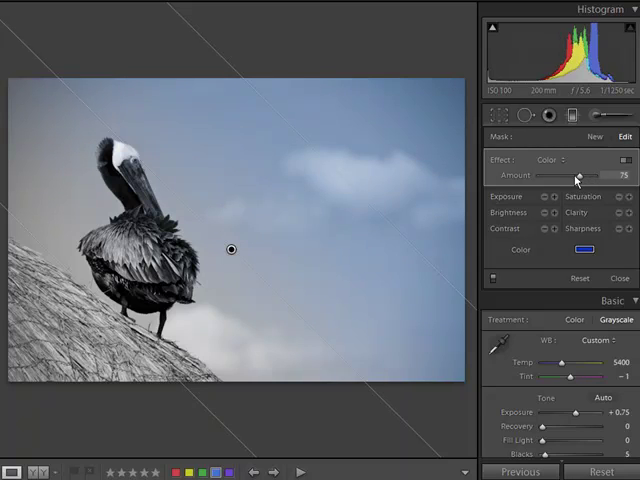
drag(576, 178, 562, 178)
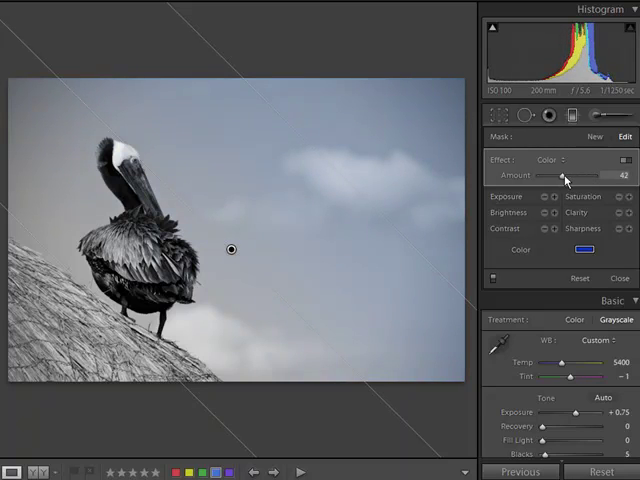
drag(568, 176, 560, 176)
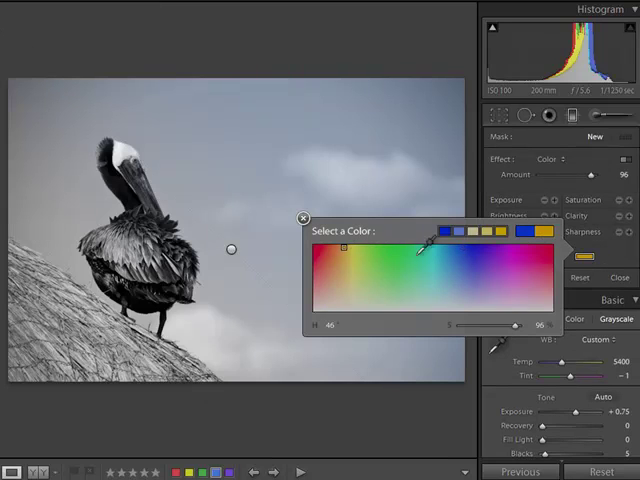
click(302, 216)
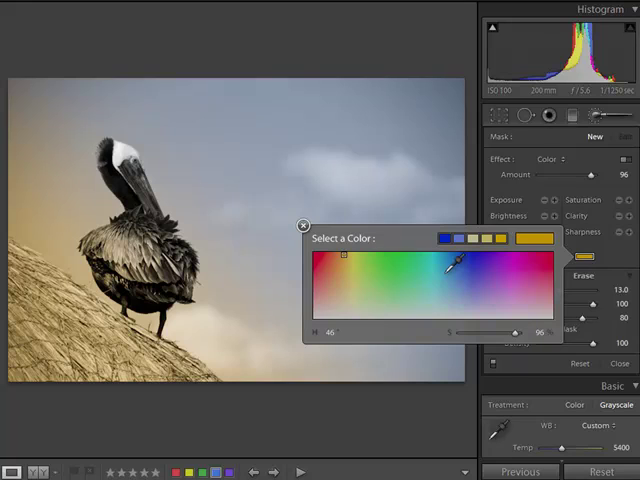
Choose a warm golden colour for the hay and brush tint onto the pelican's feathers.
click(302, 226)
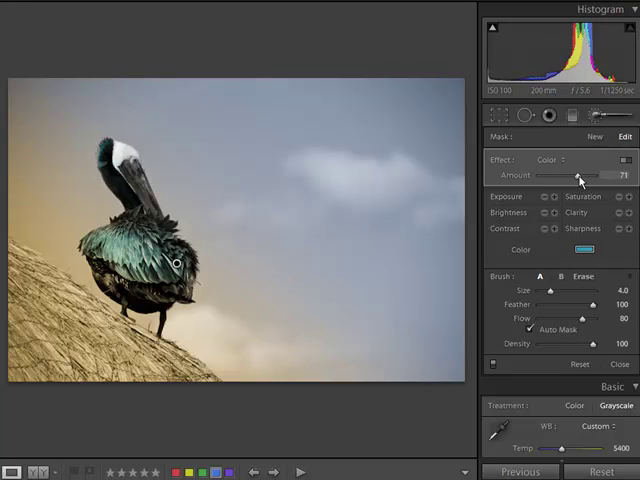
drag(580, 176, 568, 176)
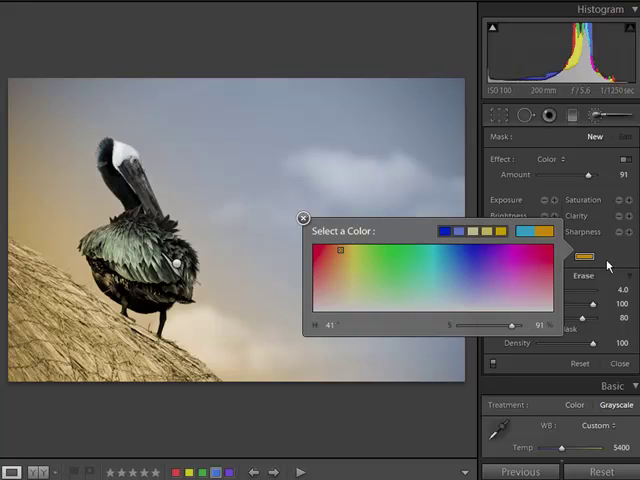
Pick a warm colour for the lower feathers and lower the tint's Amount in two small steps.
click(304, 216)
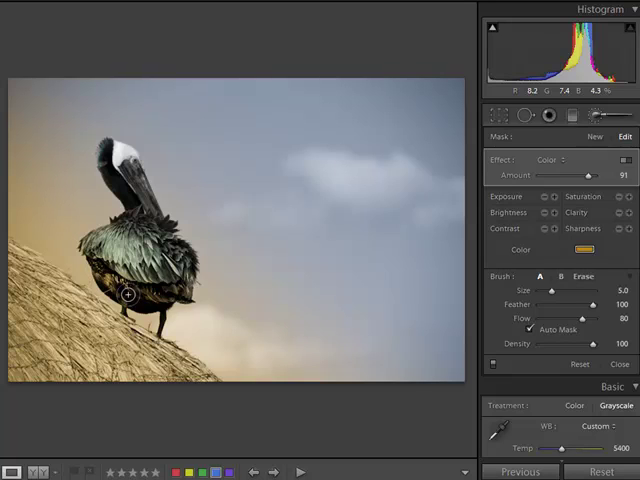
mouse_move(310, 268)
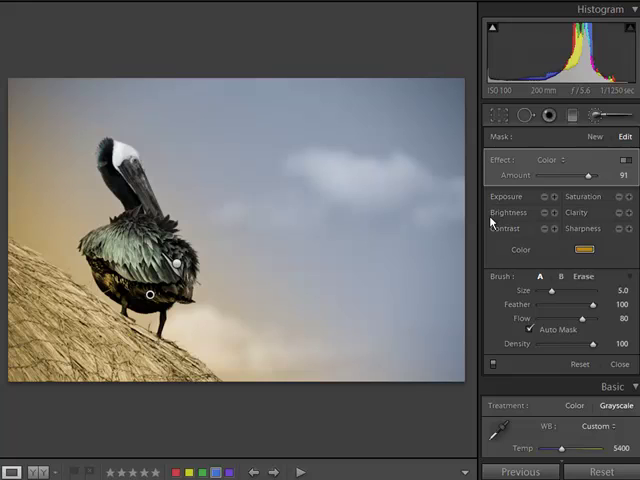
drag(588, 176, 578, 176)
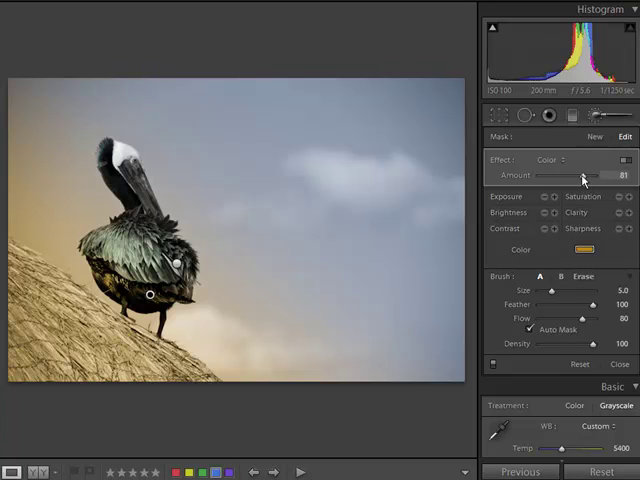
drag(584, 176, 570, 176)
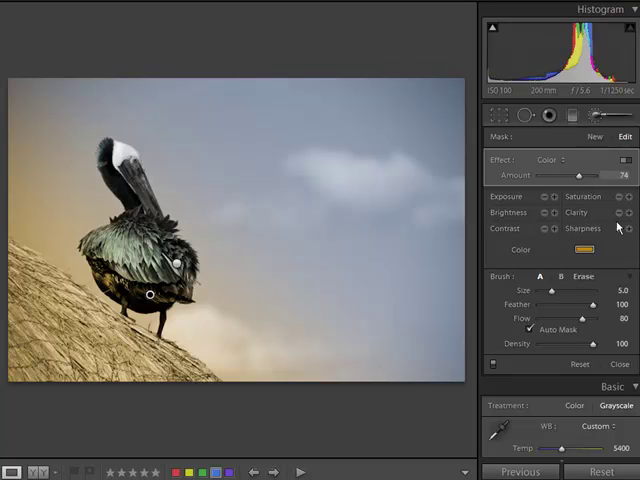